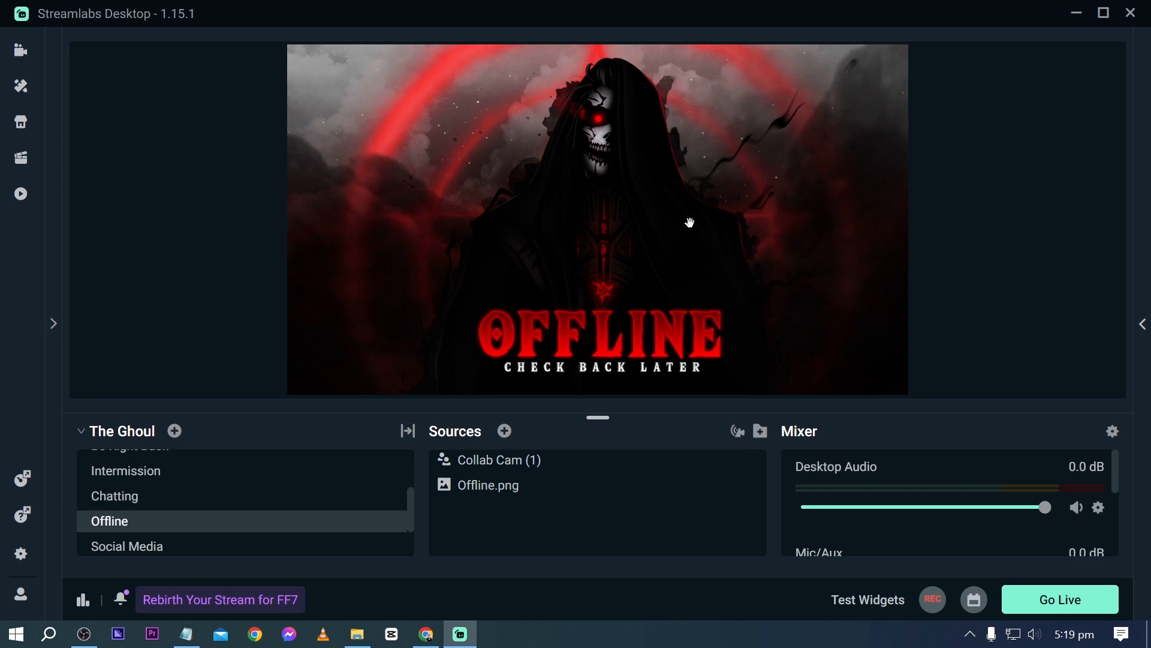
pyautogui.moveTo(703, 321)
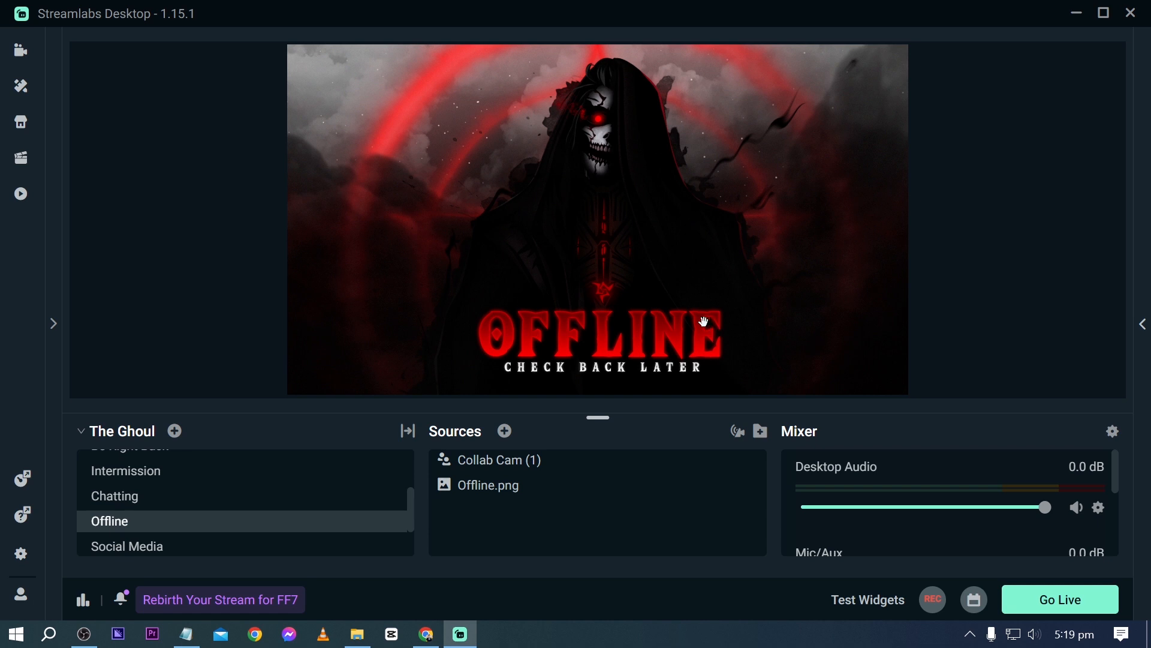
pyautogui.moveTo(716, 248)
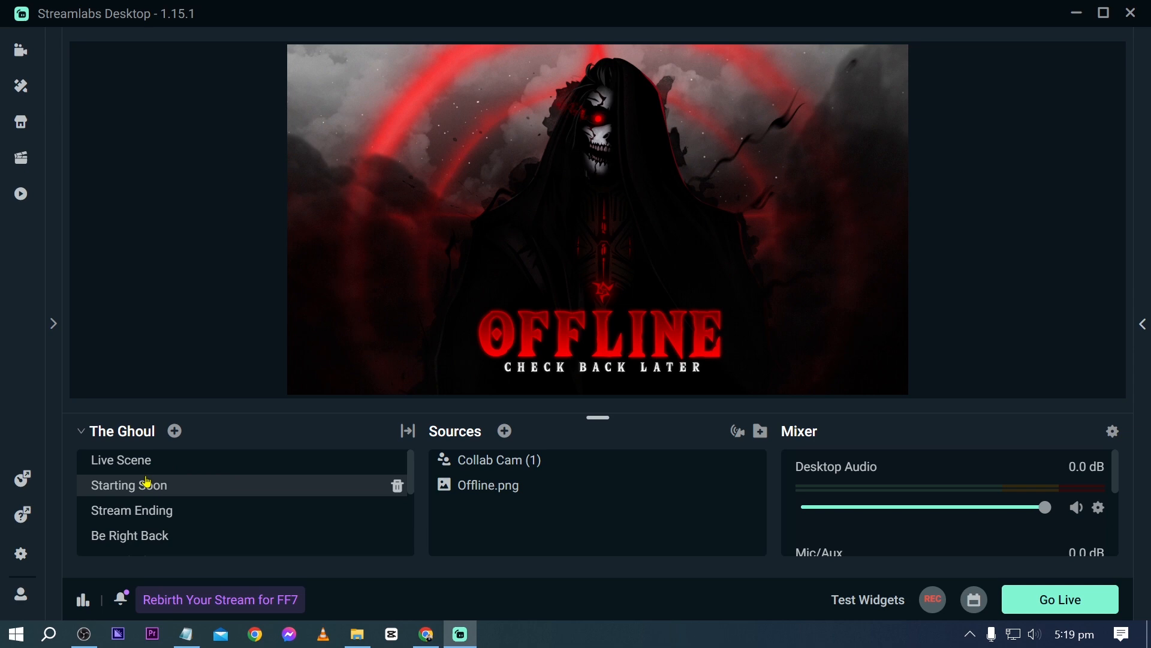
# Switch to the Starting Soon scene and select its Starting overlay source.
pyautogui.click(131, 511)
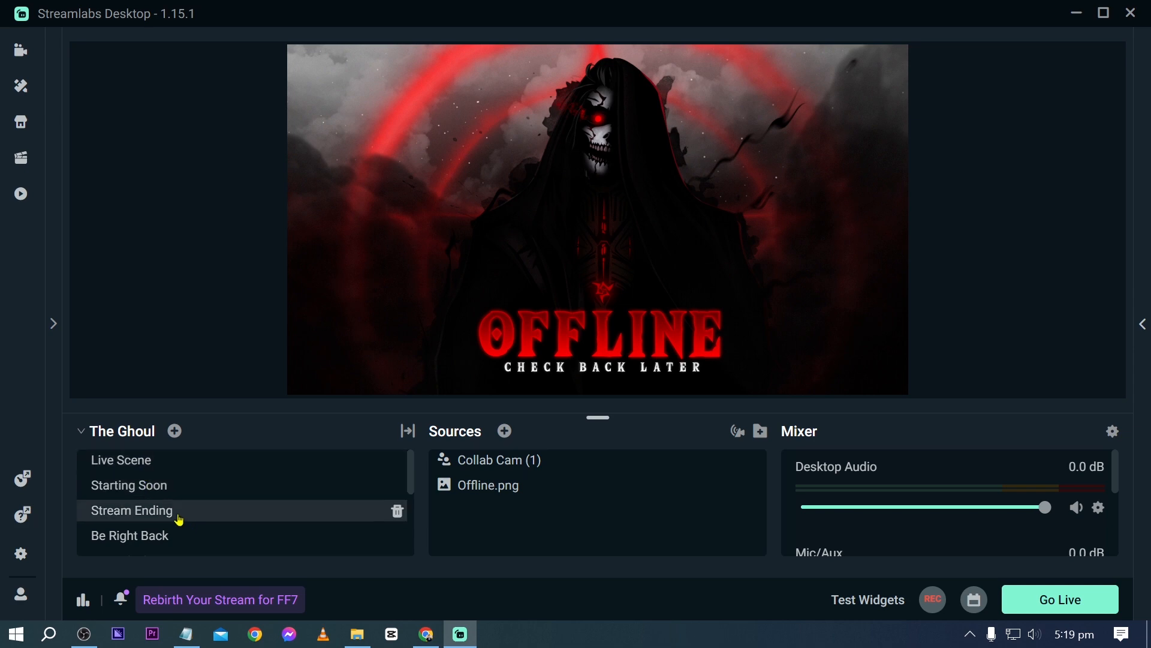
pyautogui.click(129, 484)
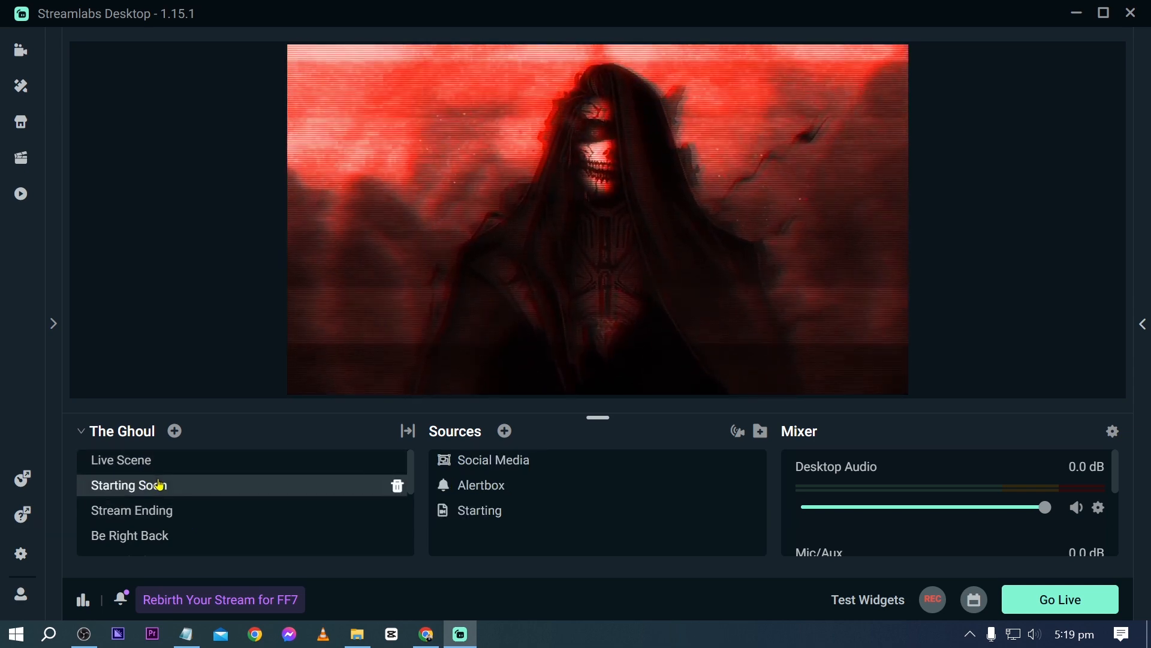
pyautogui.click(128, 485)
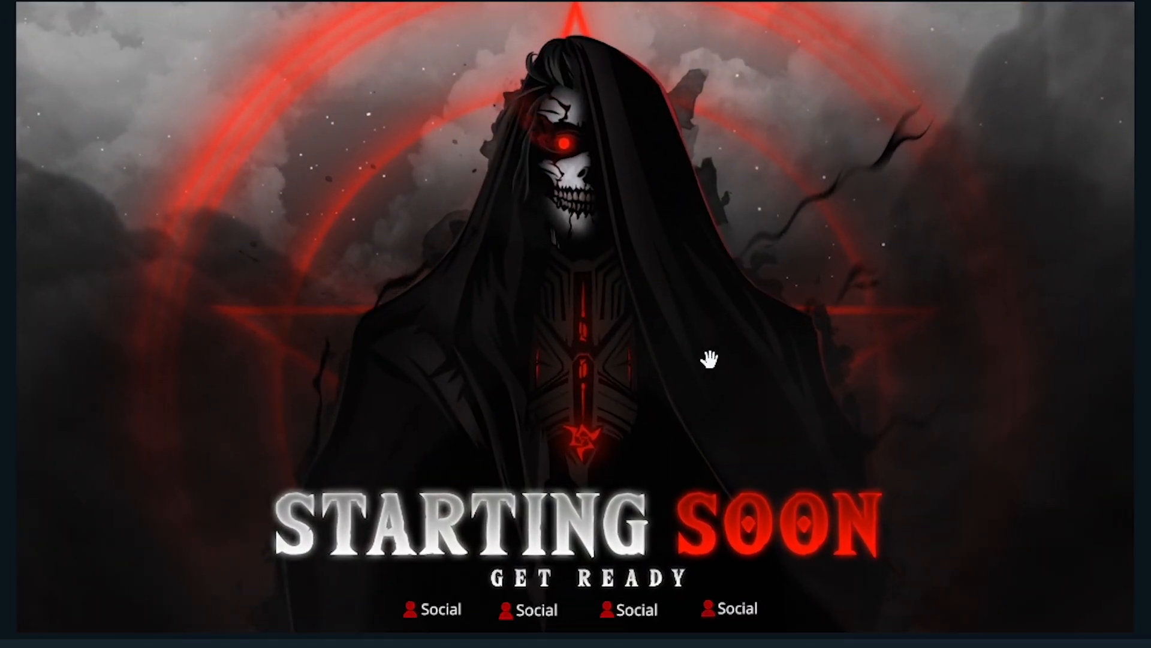
pyautogui.moveTo(507, 239)
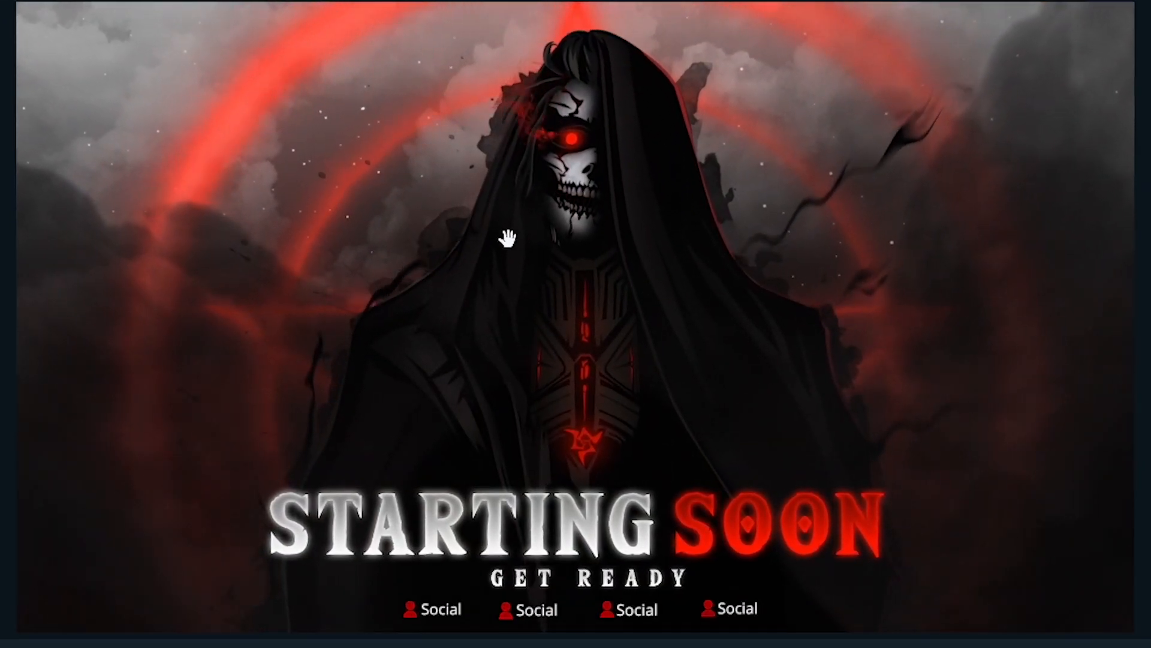
pyautogui.moveTo(893, 180)
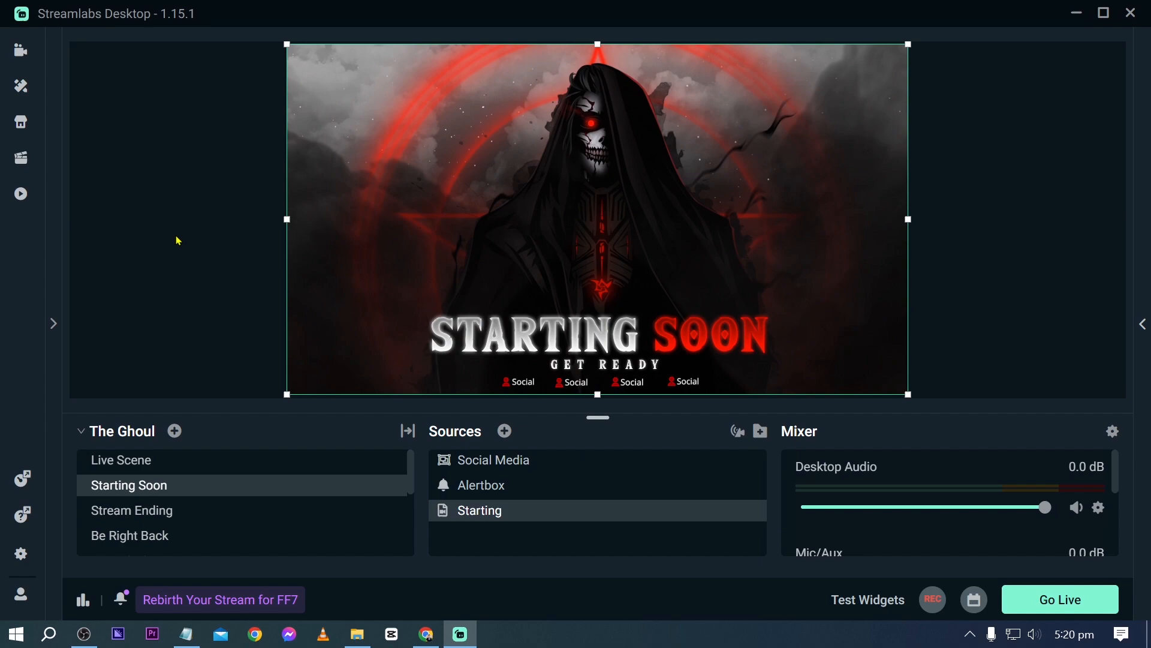
# Search Canva for 'overlay' templates and browse the 2,039 results.
pyautogui.click(425, 633)
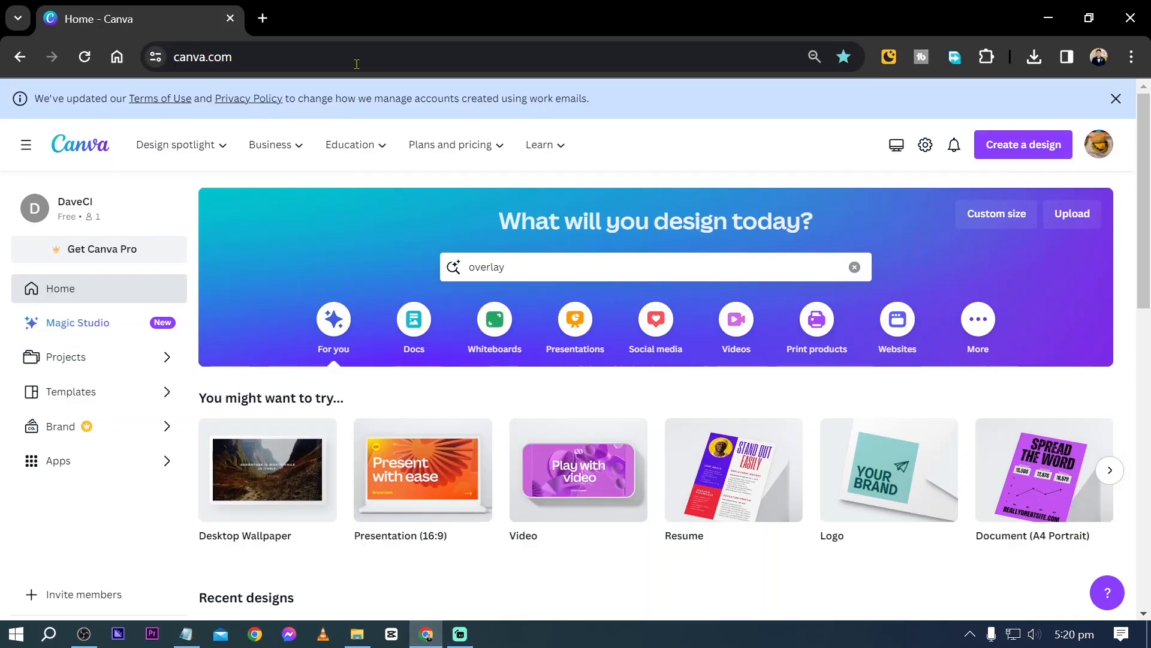
pyautogui.scroll(-3)
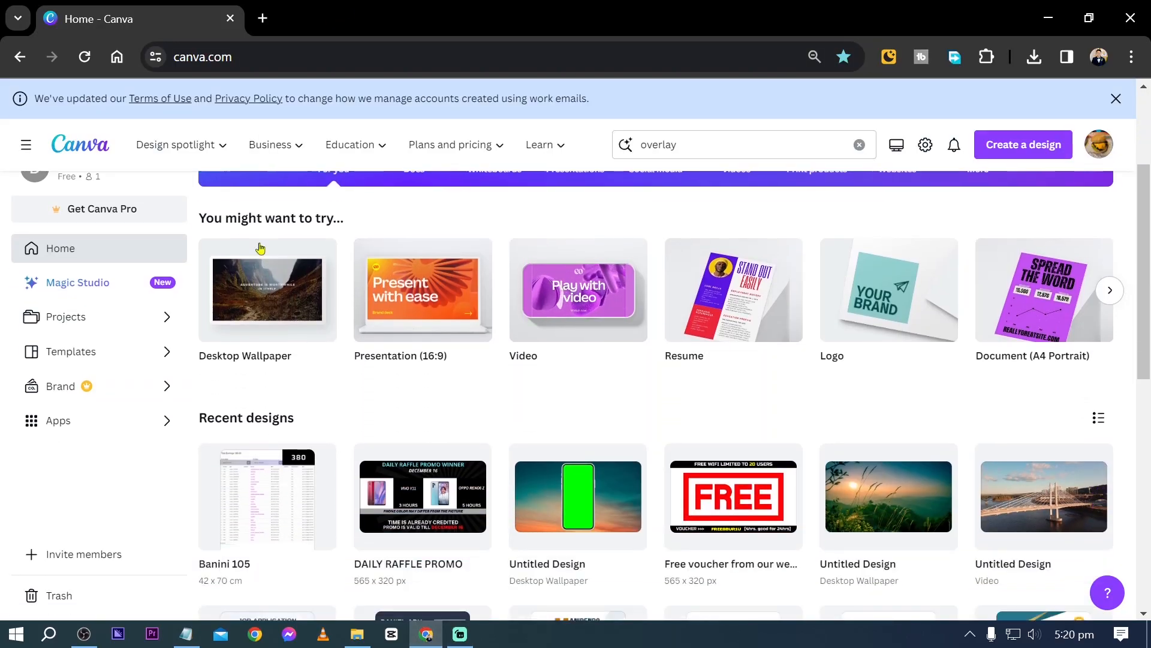
pyautogui.click(177, 144)
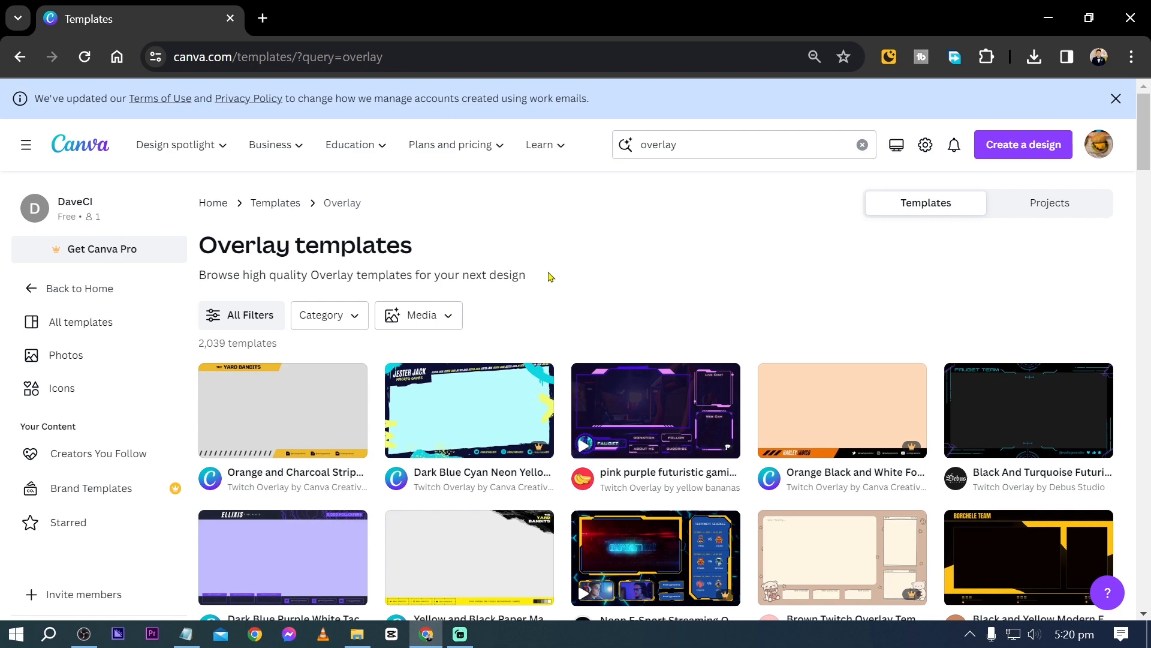
pyautogui.moveTo(790, 446)
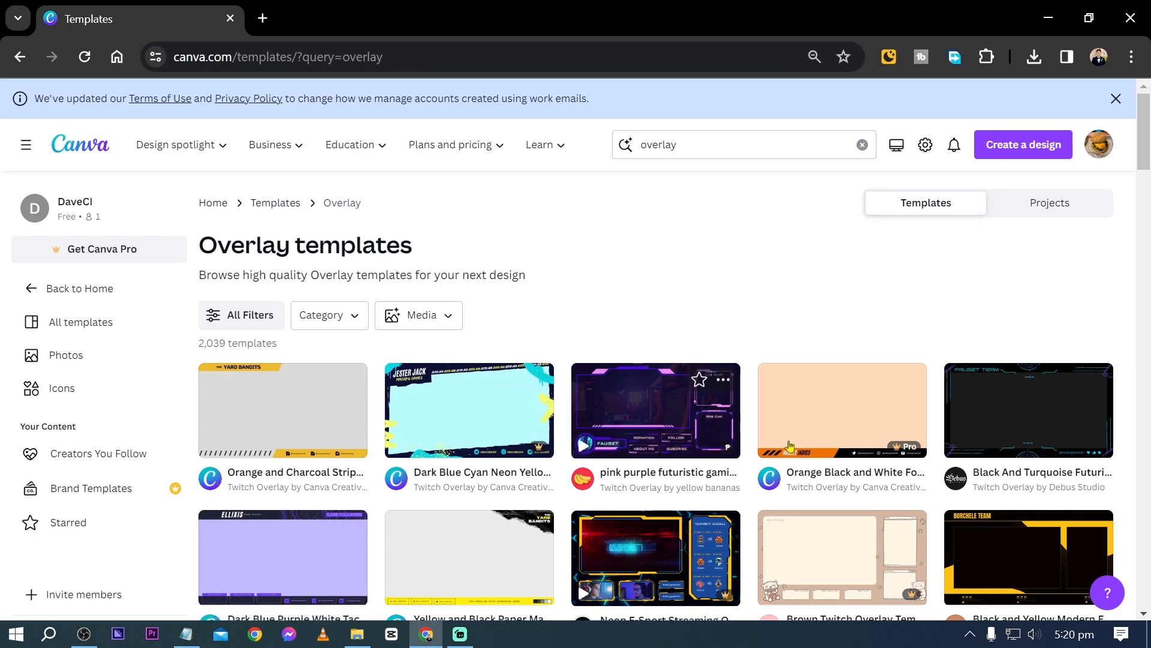
pyautogui.scroll(-3)
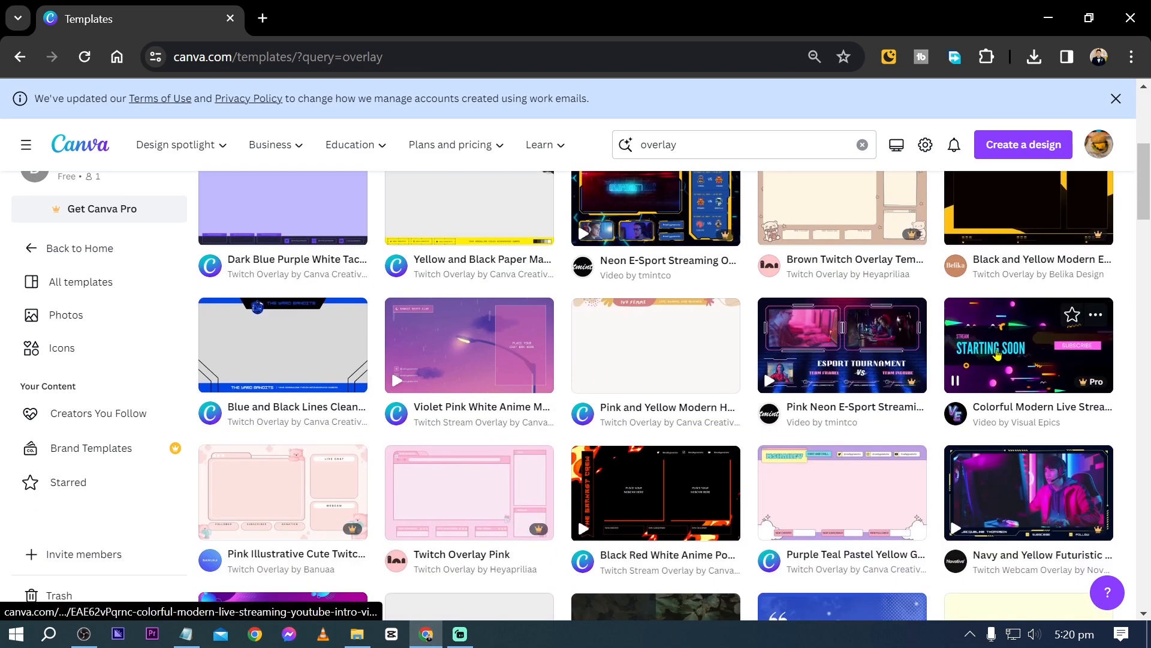
pyautogui.scroll(3)
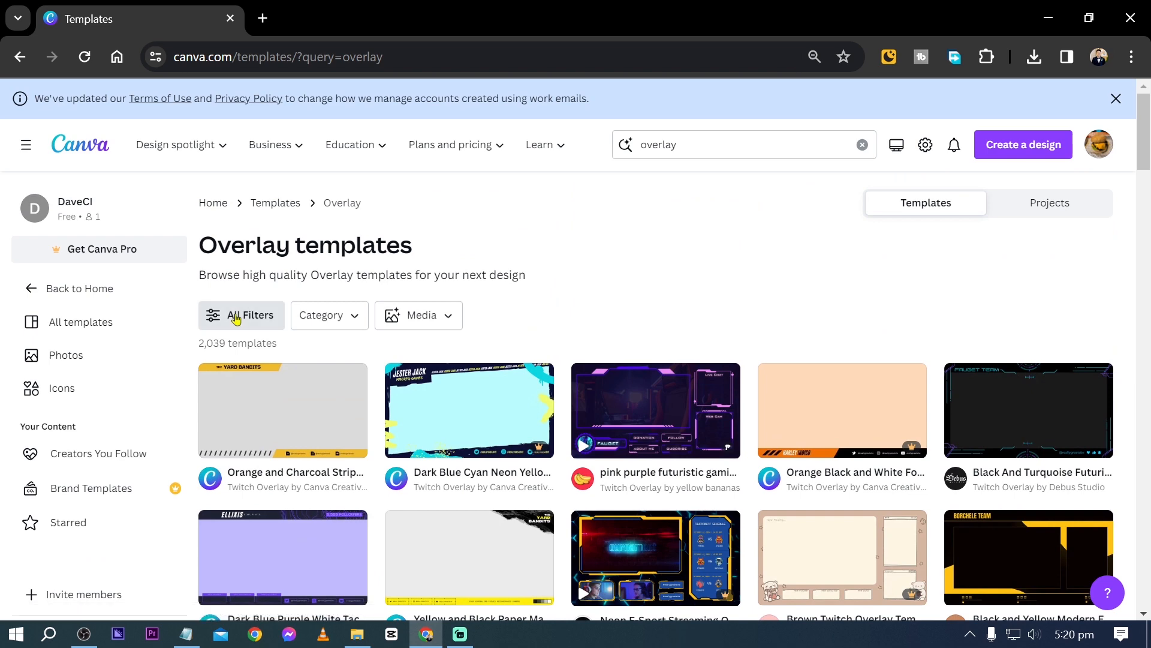
# Filter to free templates and open the Black Red White Anime Podcast overlay in a new tab.
pyautogui.click(240, 315)
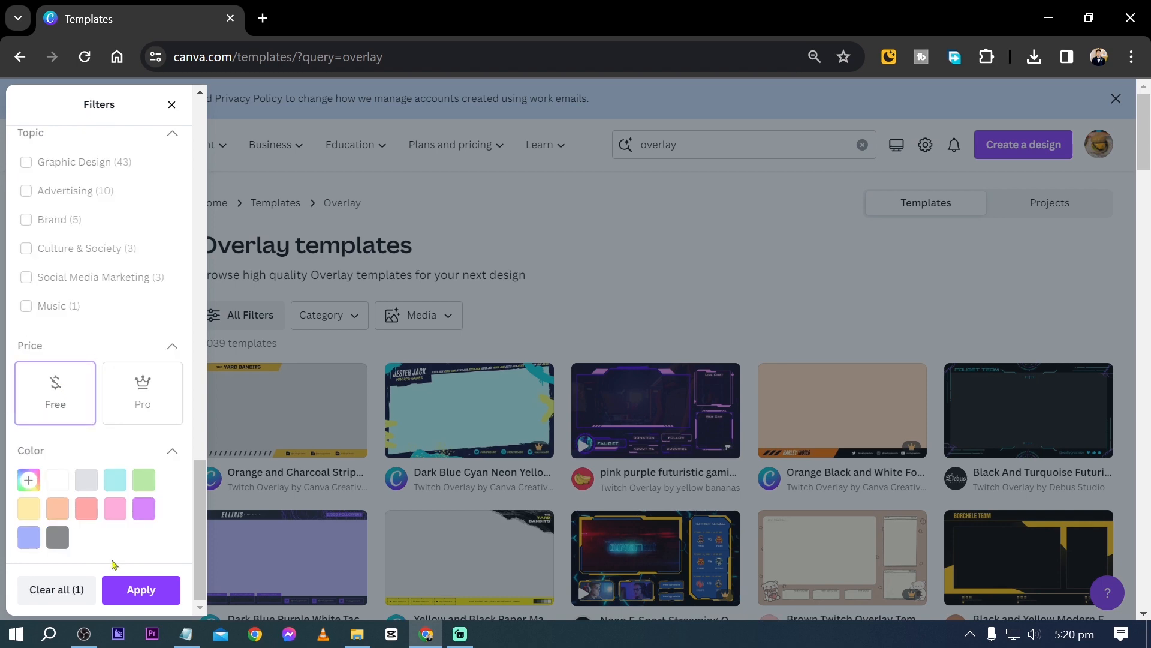
pyautogui.click(140, 589)
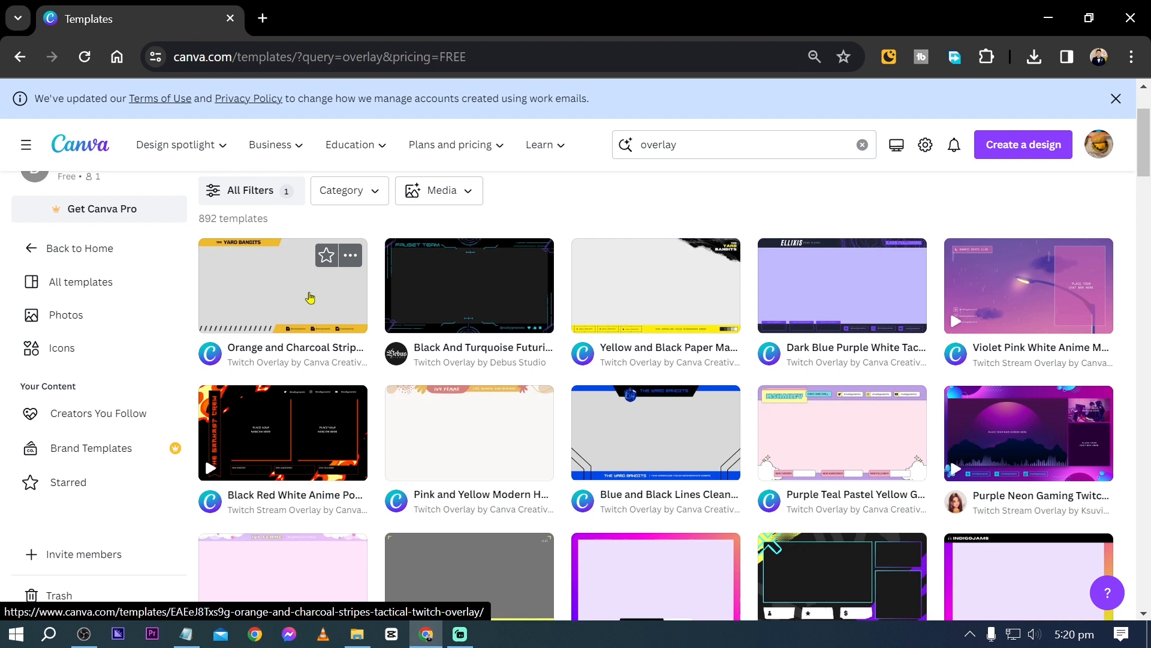
pyautogui.moveTo(283, 307)
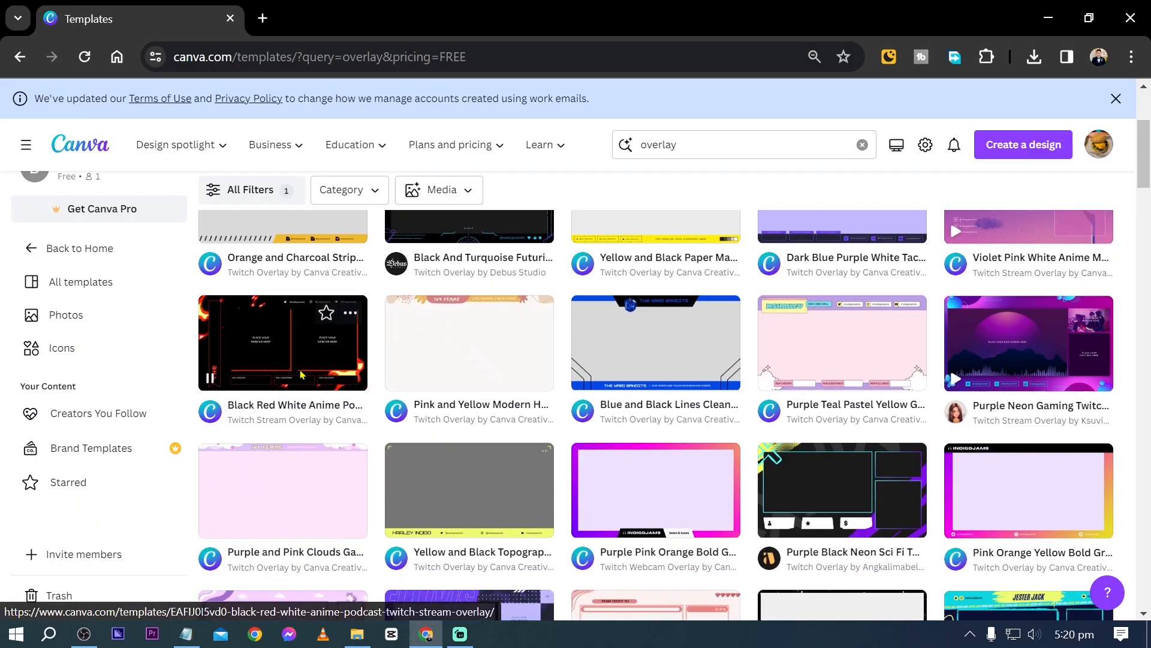
pyautogui.rightClick(300, 339)
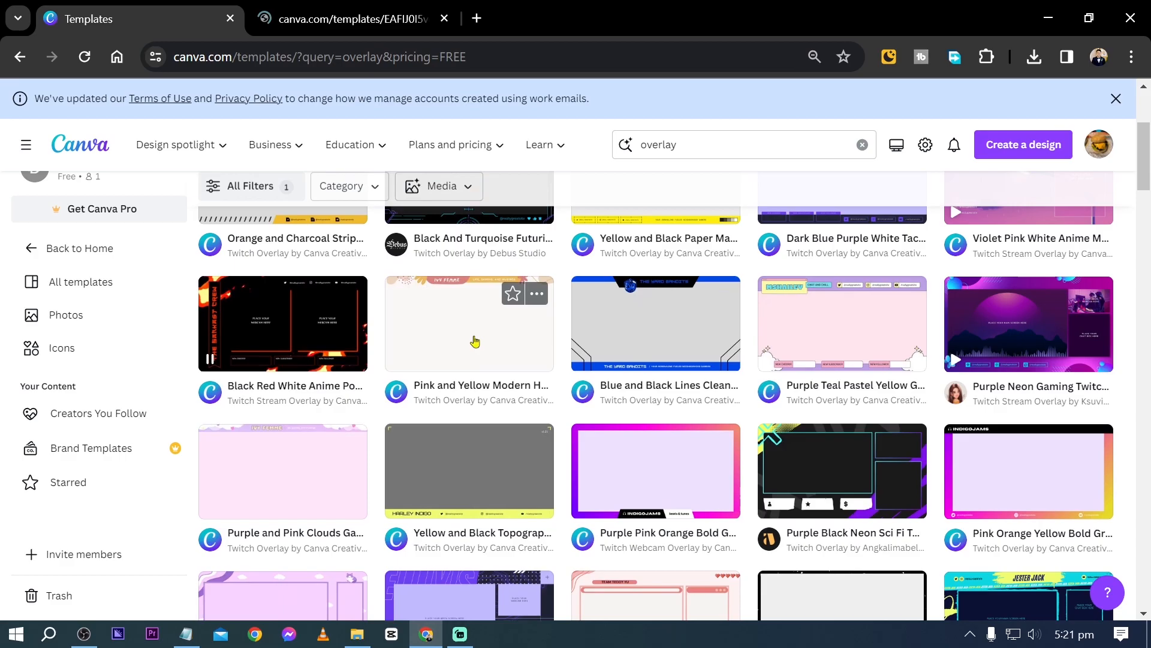
pyautogui.scroll(-3)
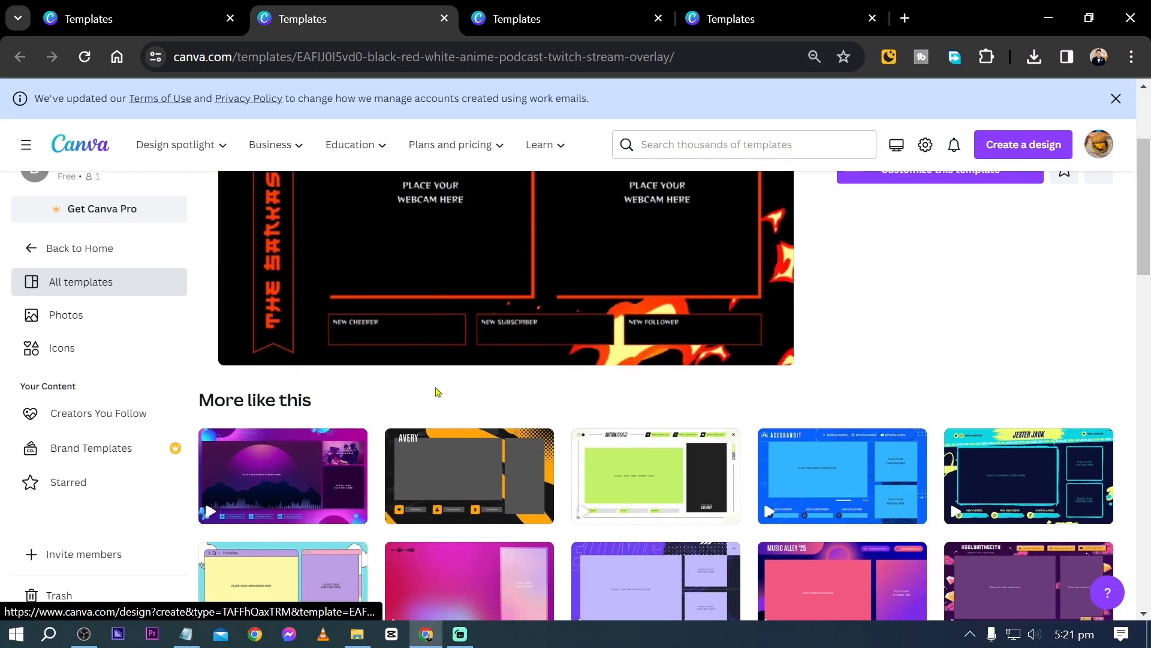
# Move to the Black Red Neon Gaming live-streaming template's tab.
pyautogui.scroll(3)
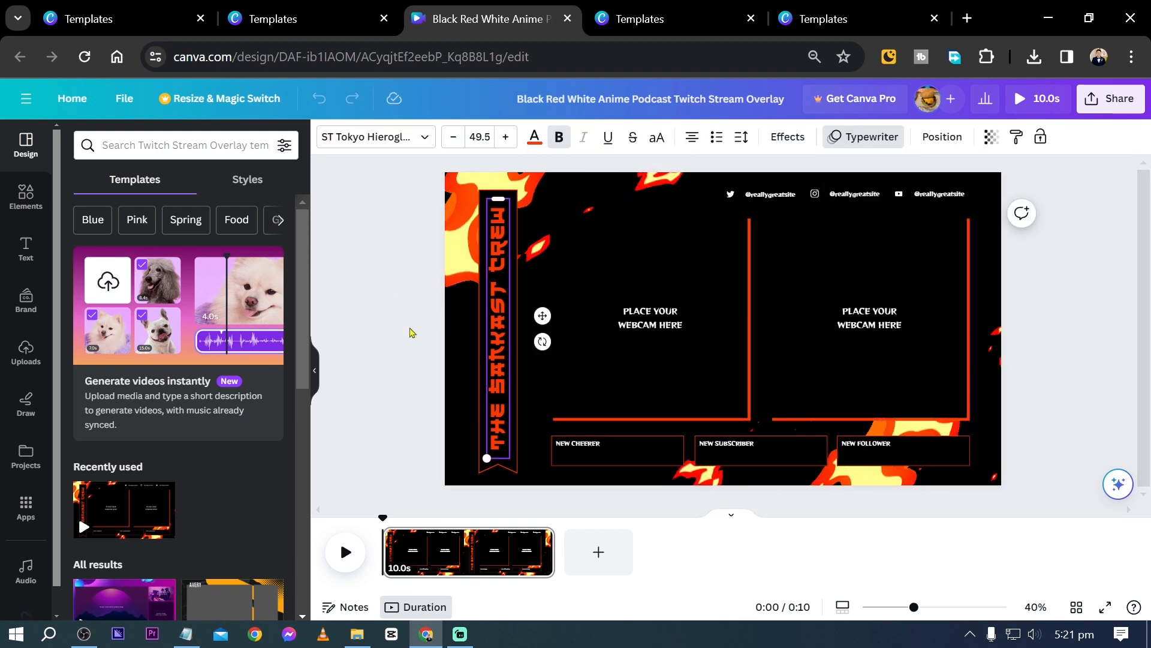
pyautogui.click(661, 19)
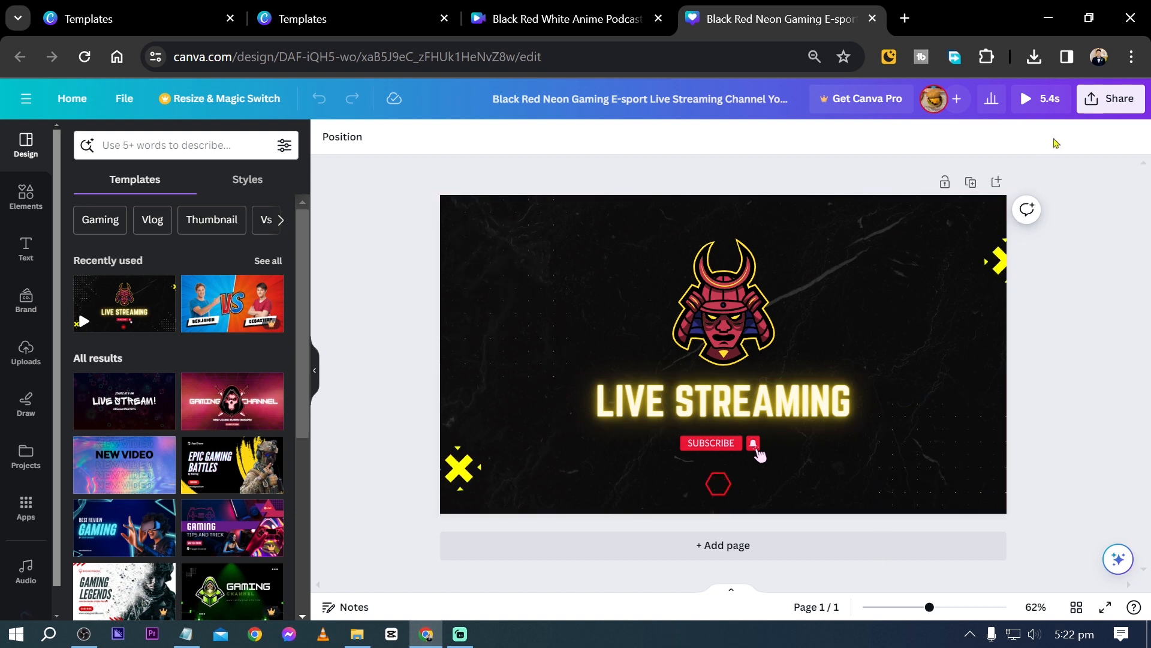
# Download the Black Red Neon Gaming design as an MP4 video, then return to Streamlabs Desktop.
pyautogui.click(1110, 98)
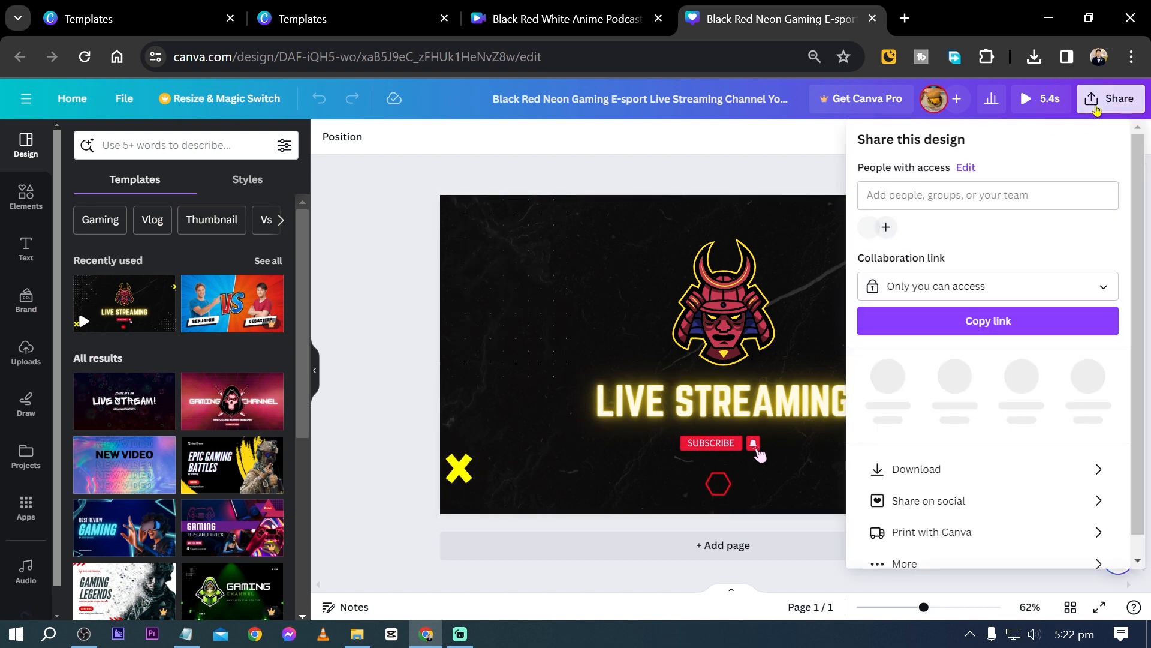
pyautogui.click(916, 469)
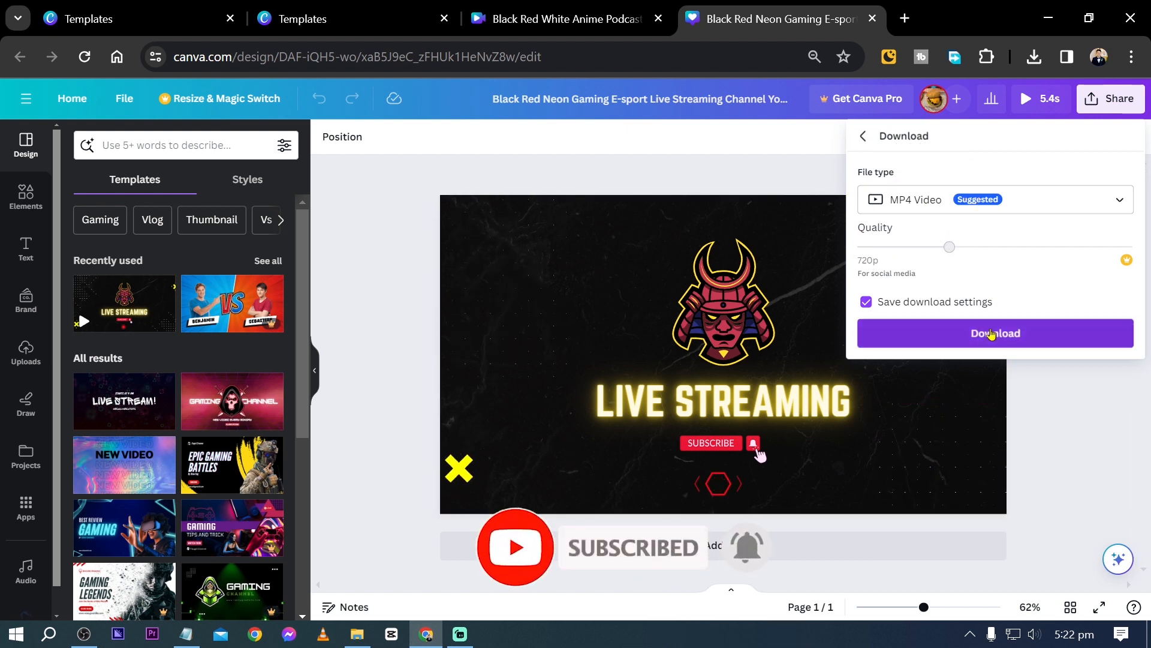
pyautogui.click(994, 333)
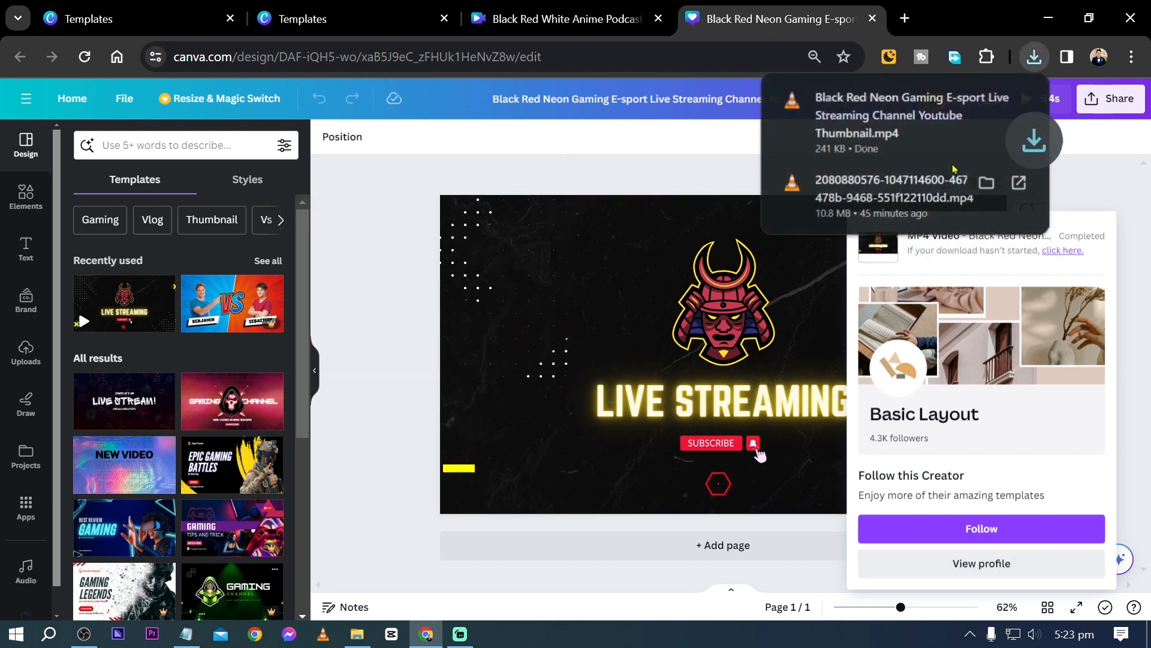
pyautogui.click(459, 634)
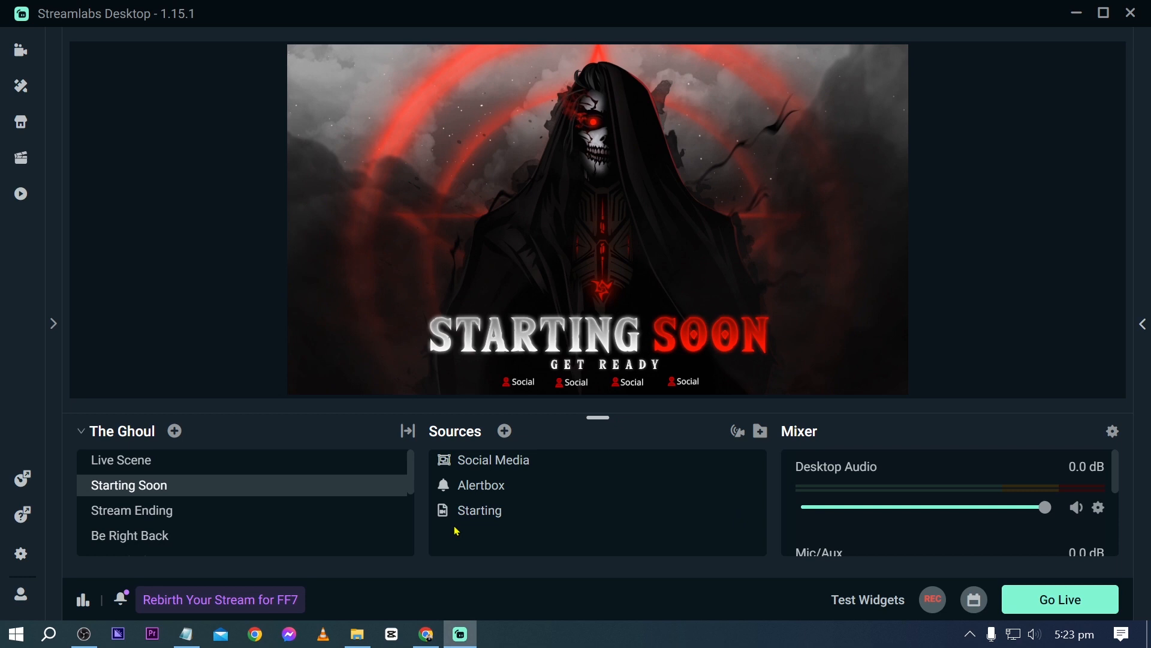
pyautogui.moveTo(174, 431)
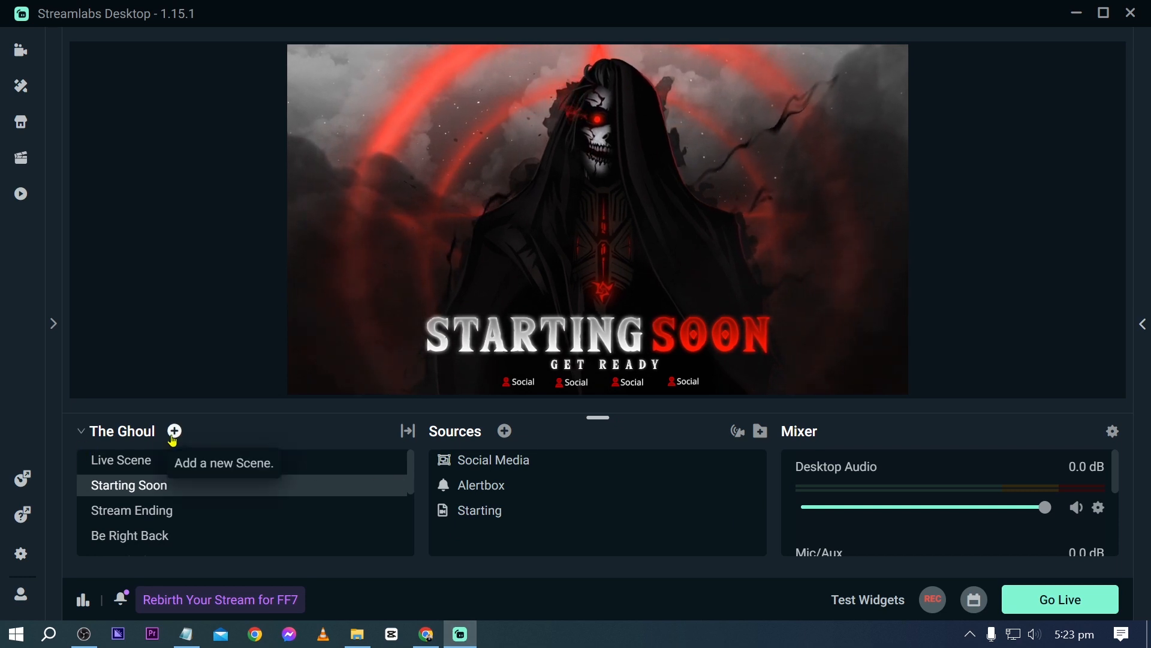
# Add a new scene named 'Sample 3D Overlay'.
pyautogui.click(323, 634)
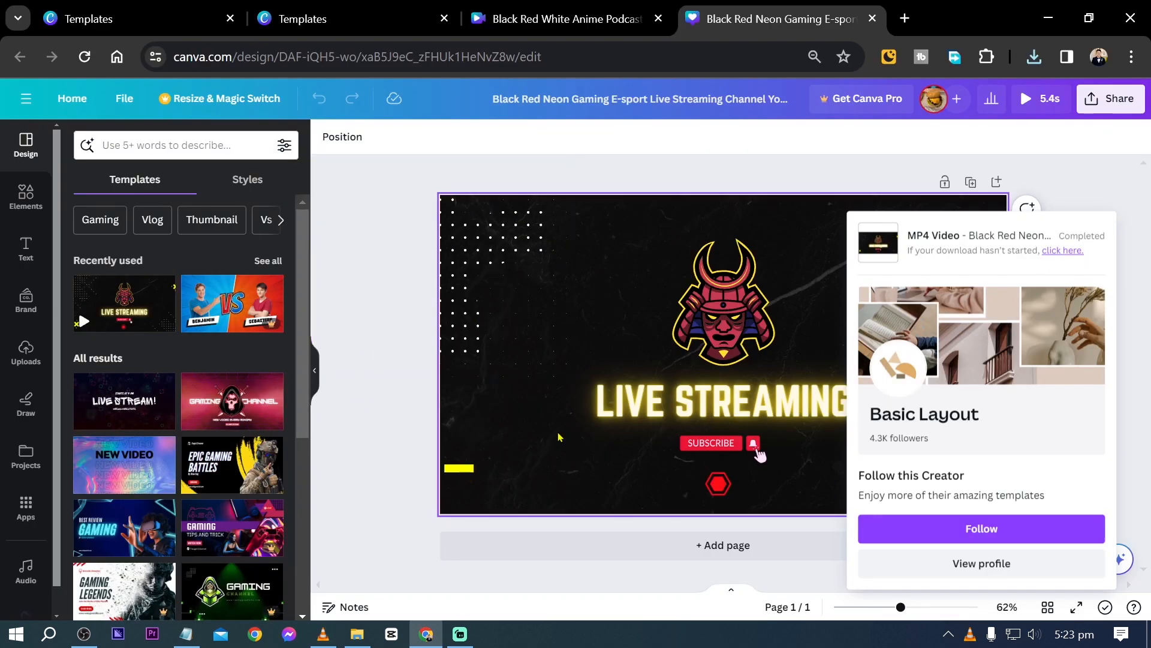
pyautogui.click(459, 633)
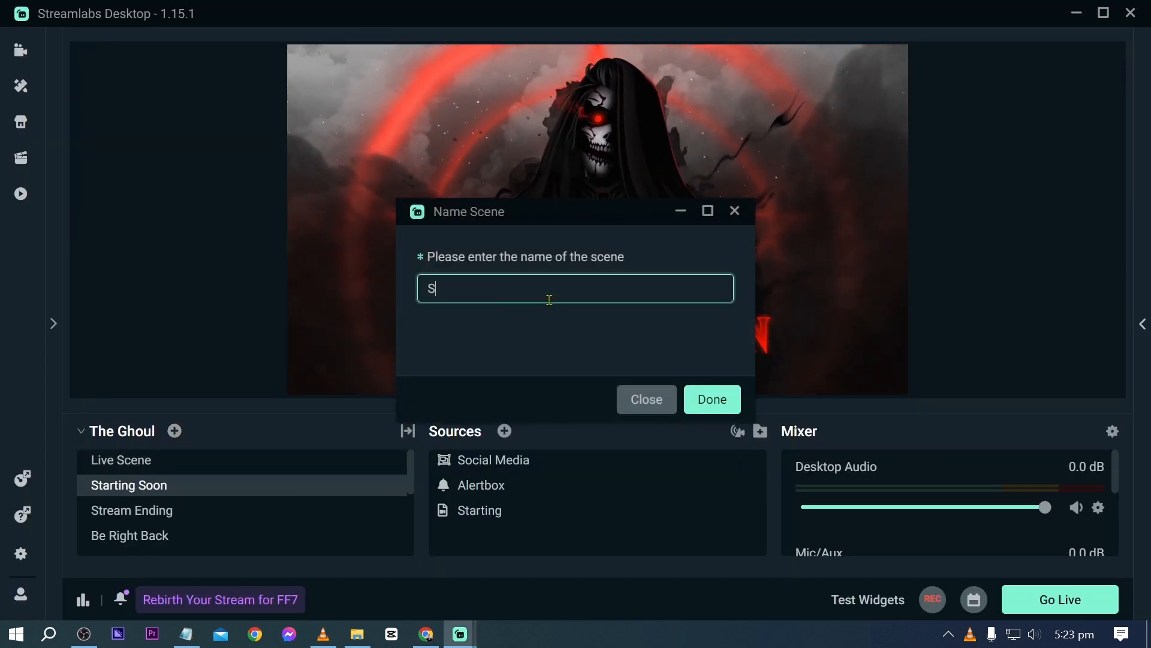
pyautogui.write('ample 3D')
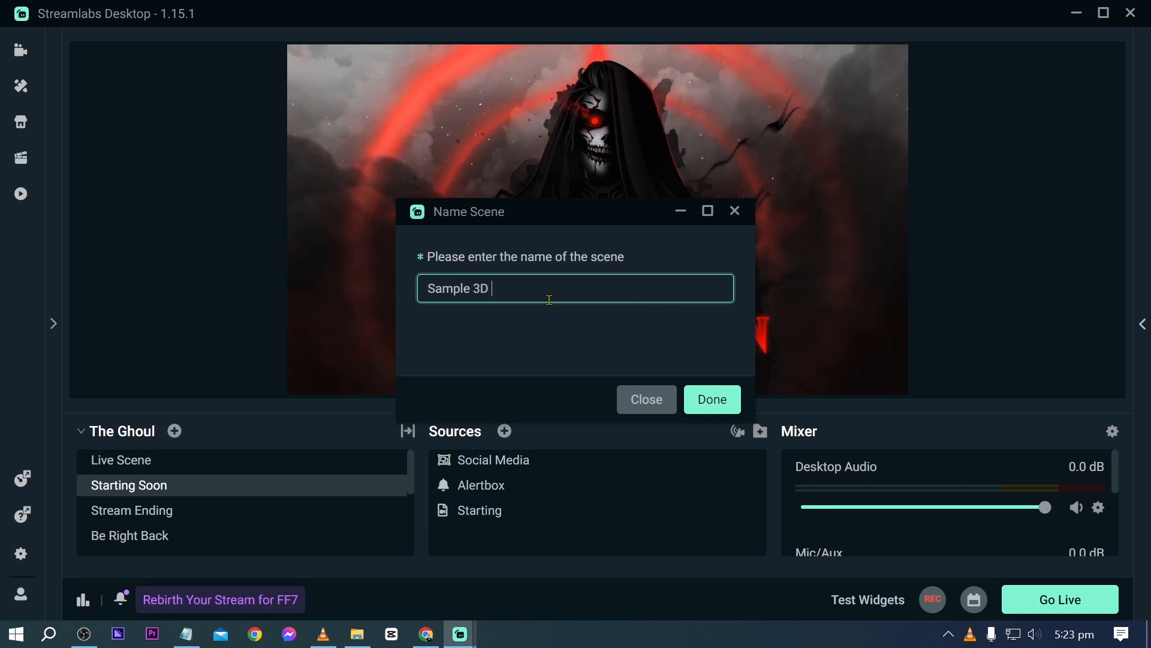
pyautogui.write('Overlay')
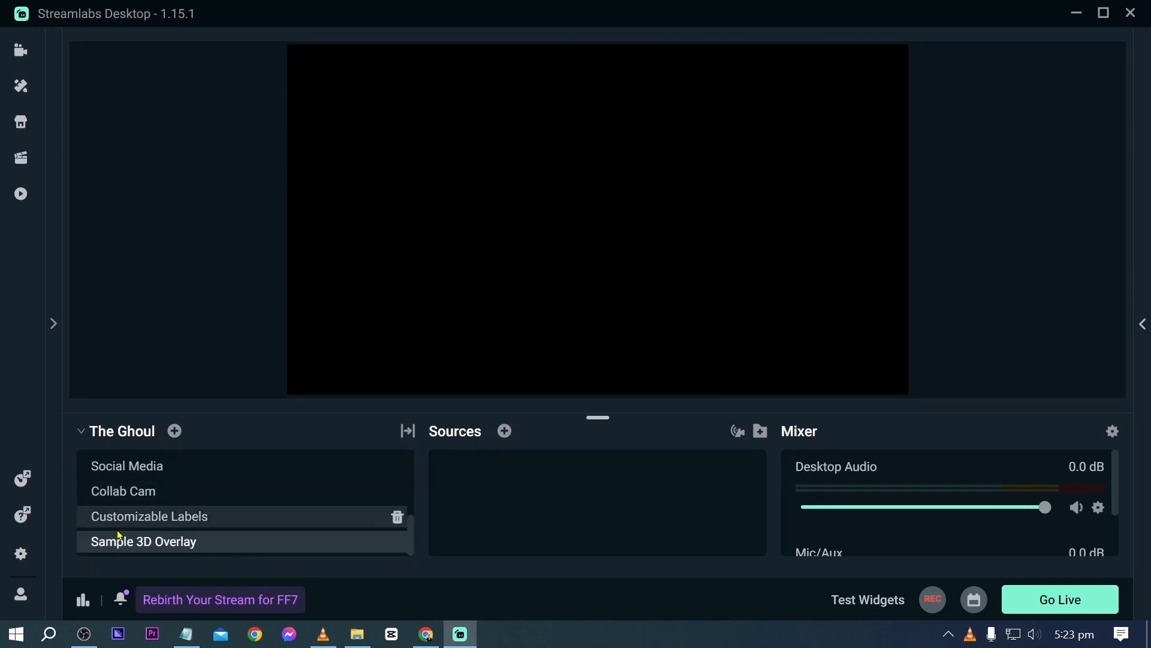
pyautogui.moveTo(181, 523)
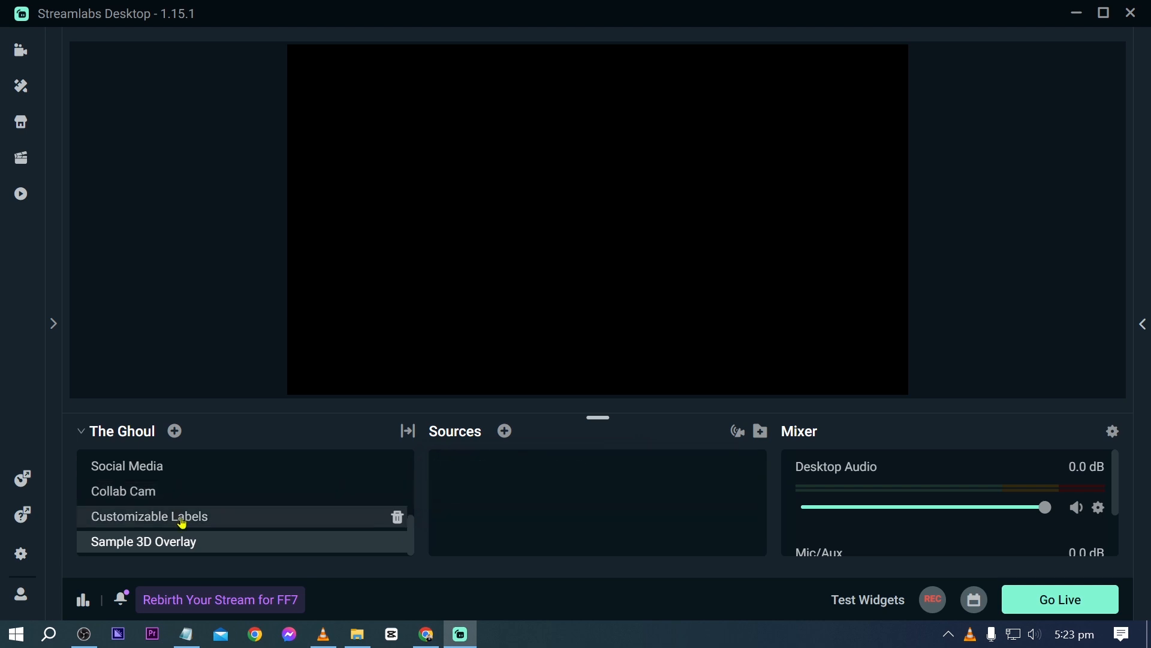
# Start a new Media File source, choosing to add a new source instead of reusing one.
pyautogui.click(505, 431)
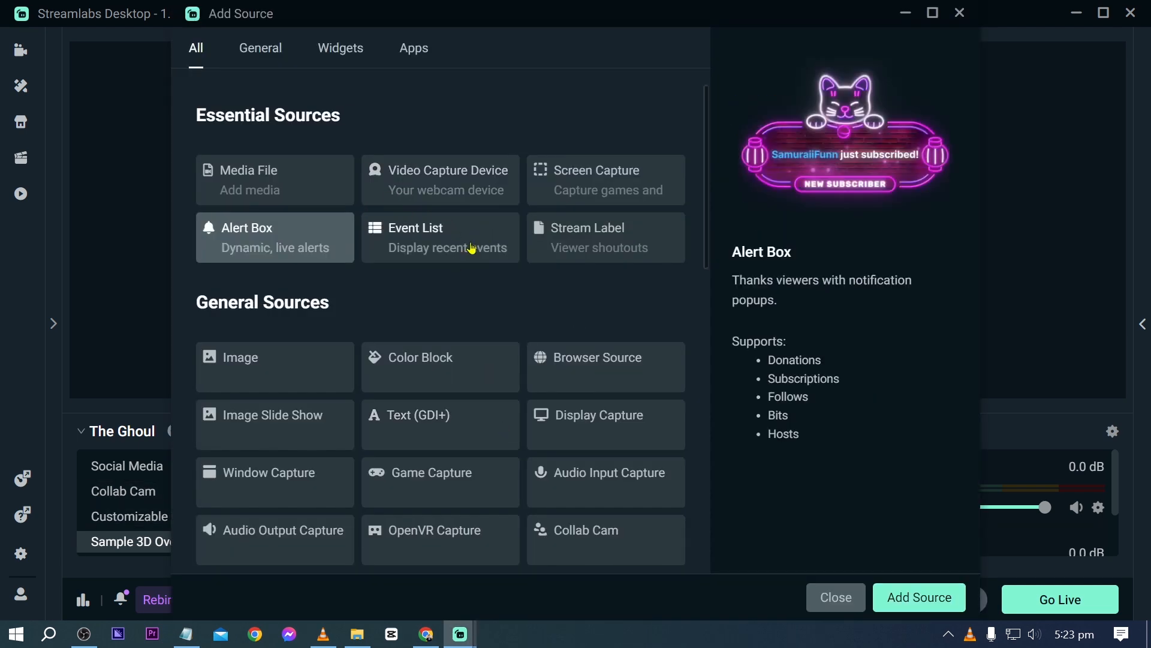
pyautogui.moveTo(461, 301)
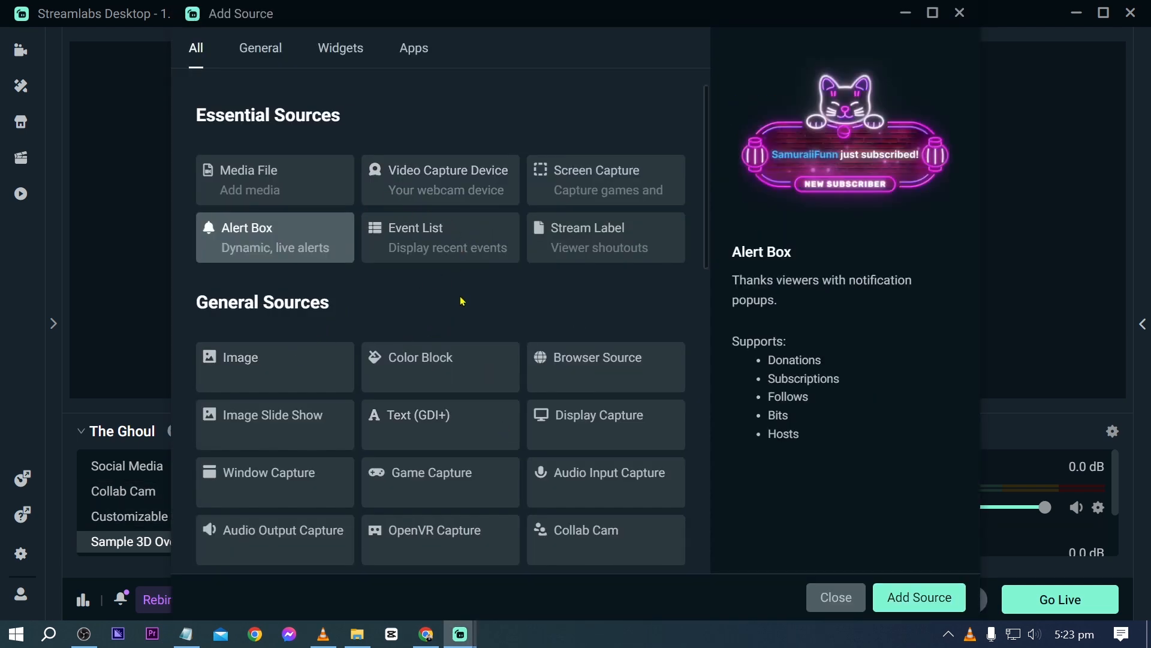
pyautogui.moveTo(279, 432)
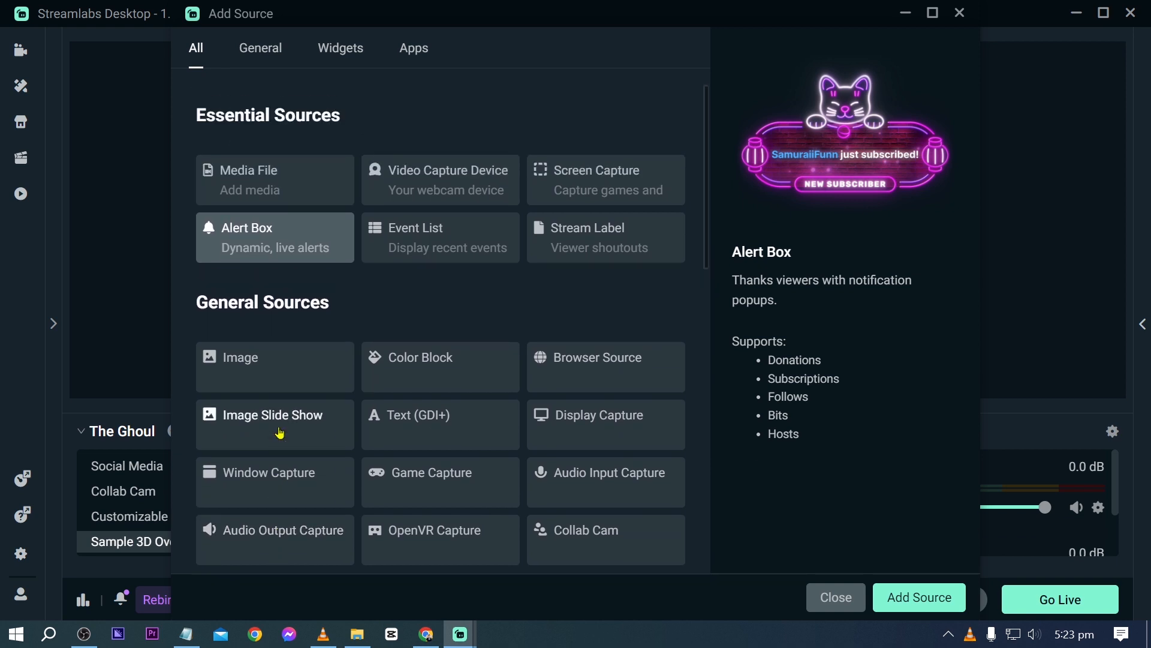
pyautogui.click(917, 596)
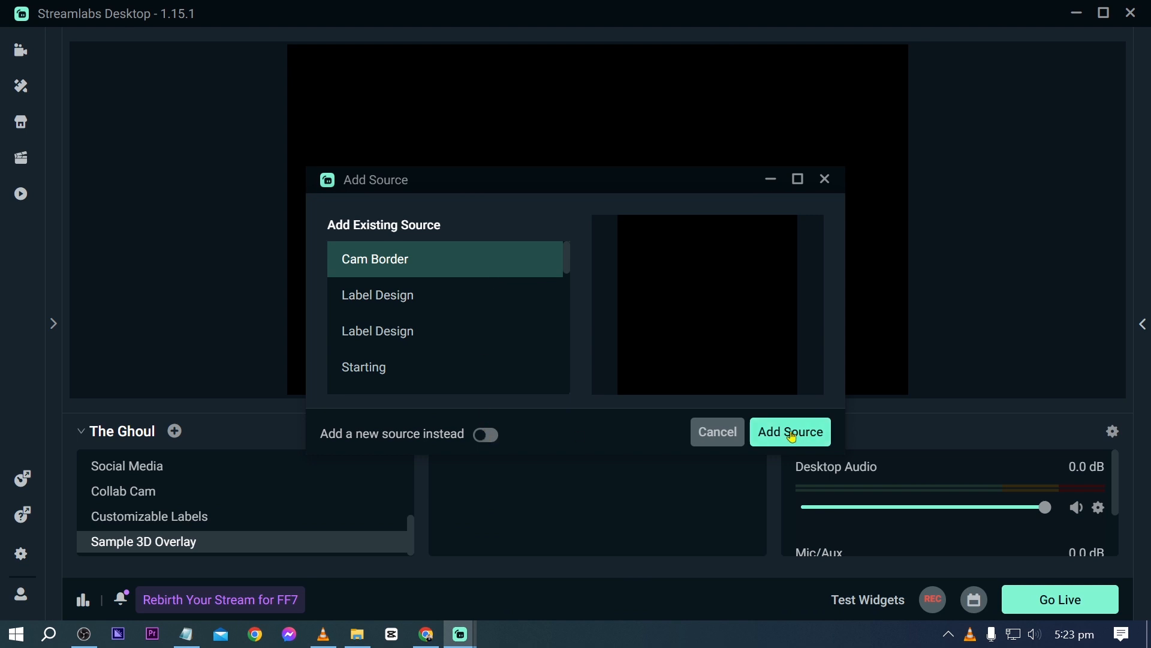
pyautogui.scroll(-3)
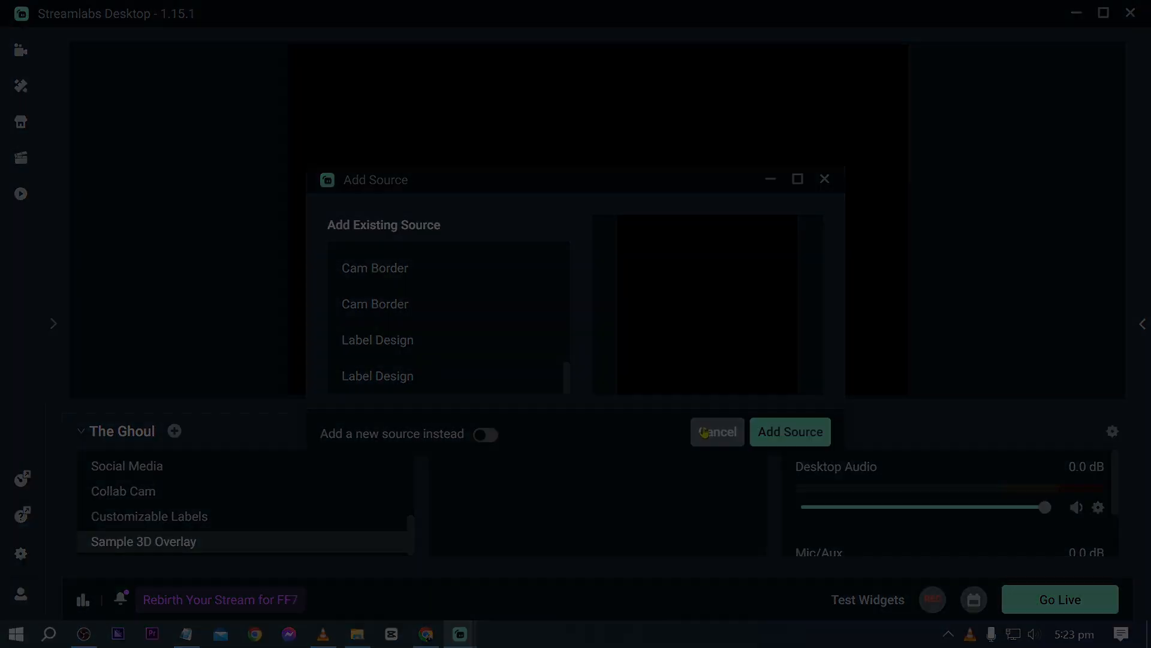
pyautogui.click(485, 434)
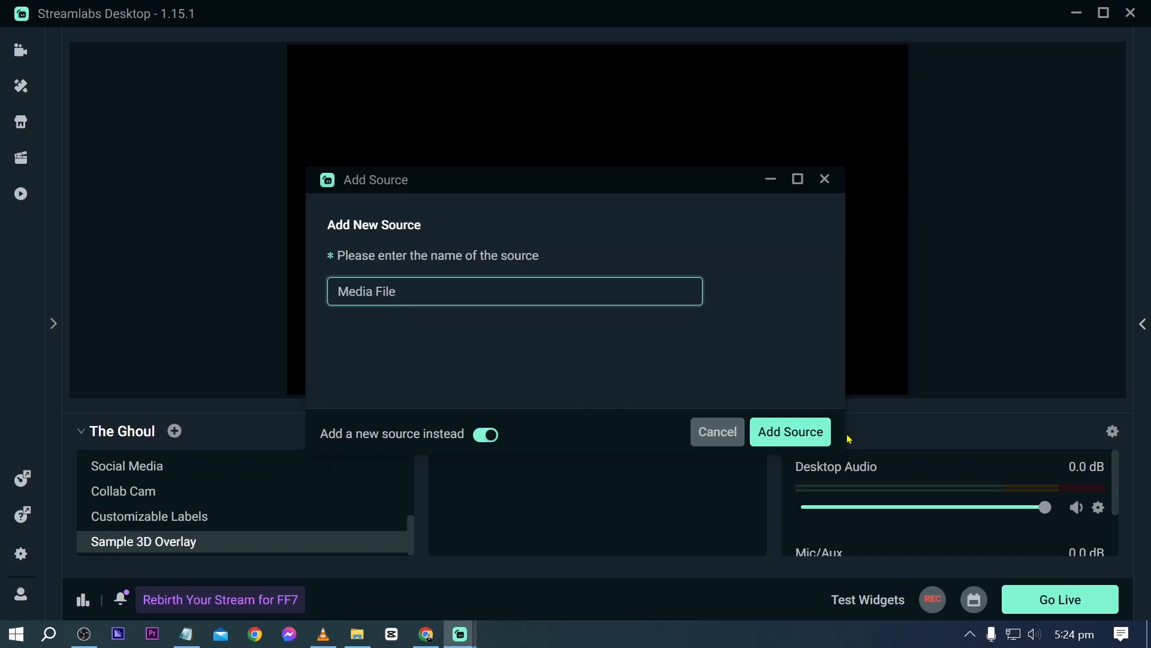
# Add the media source with the downloaded Canva MP4, looping enabled.
pyautogui.click(790, 432)
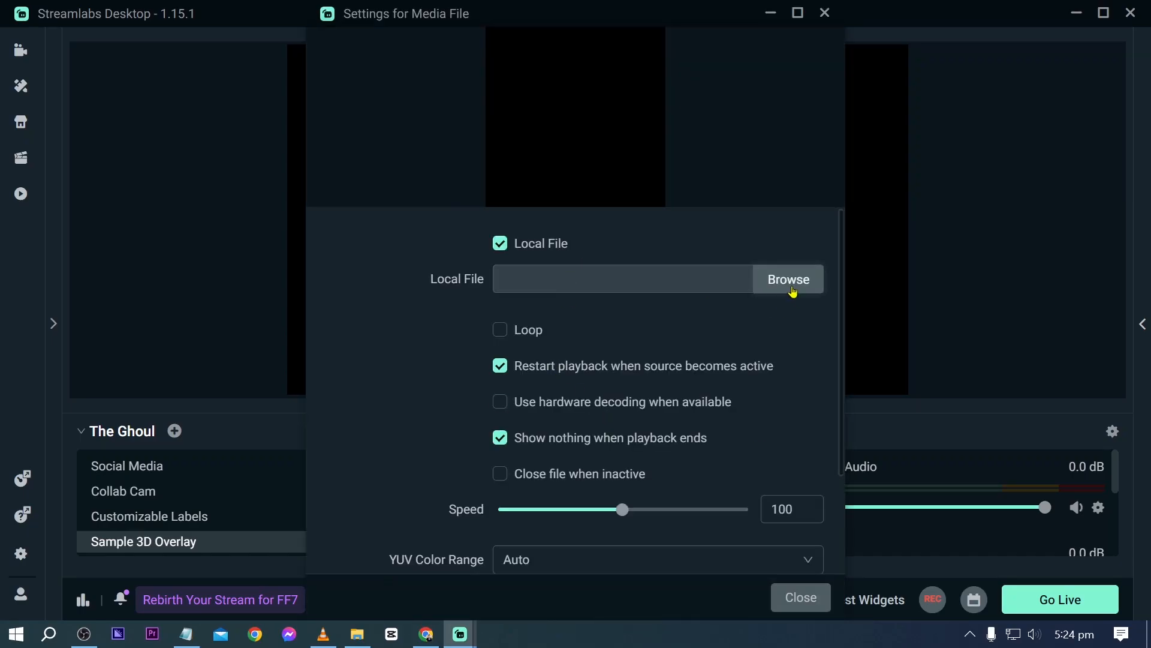
pyautogui.click(788, 279)
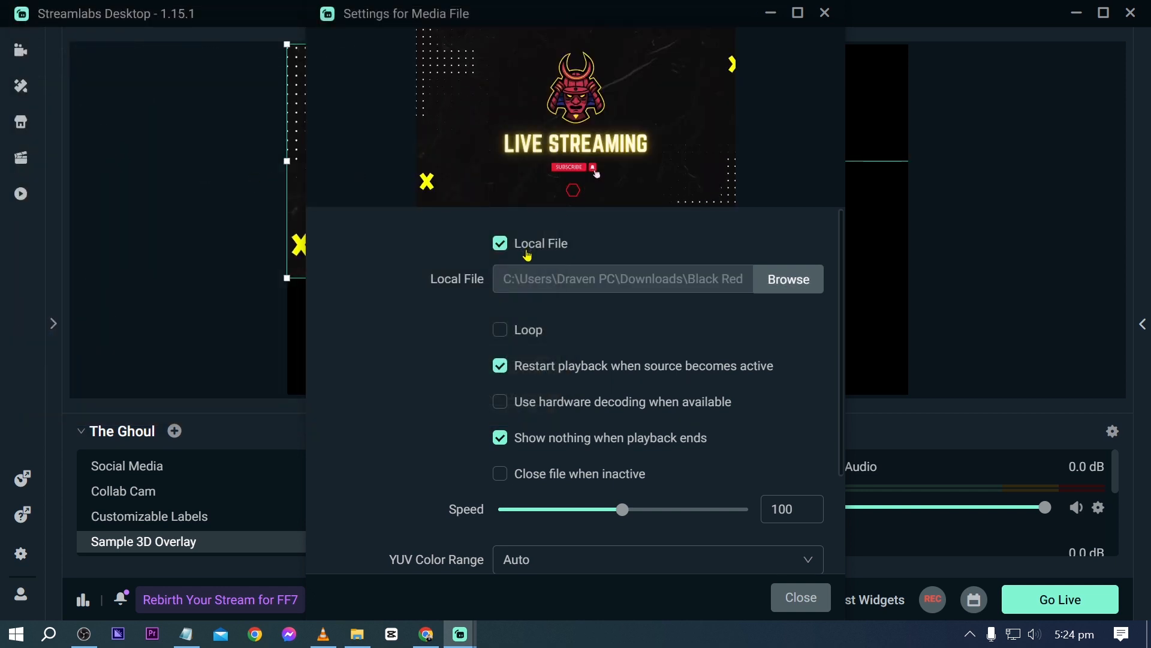
pyautogui.click(501, 329)
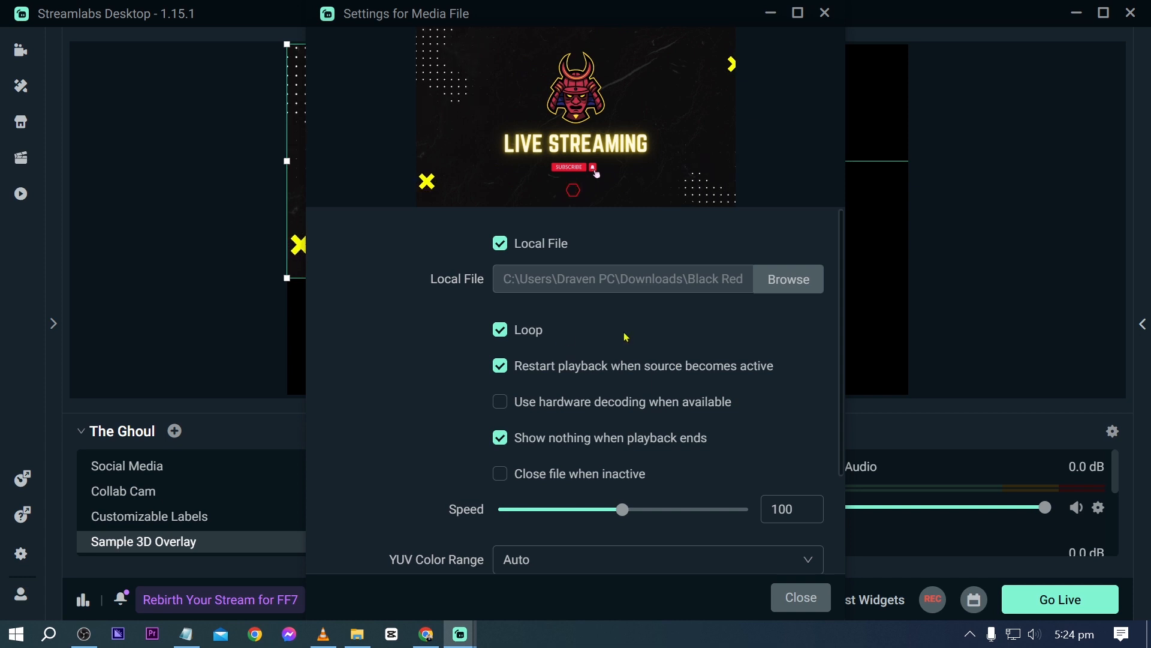
pyautogui.click(799, 598)
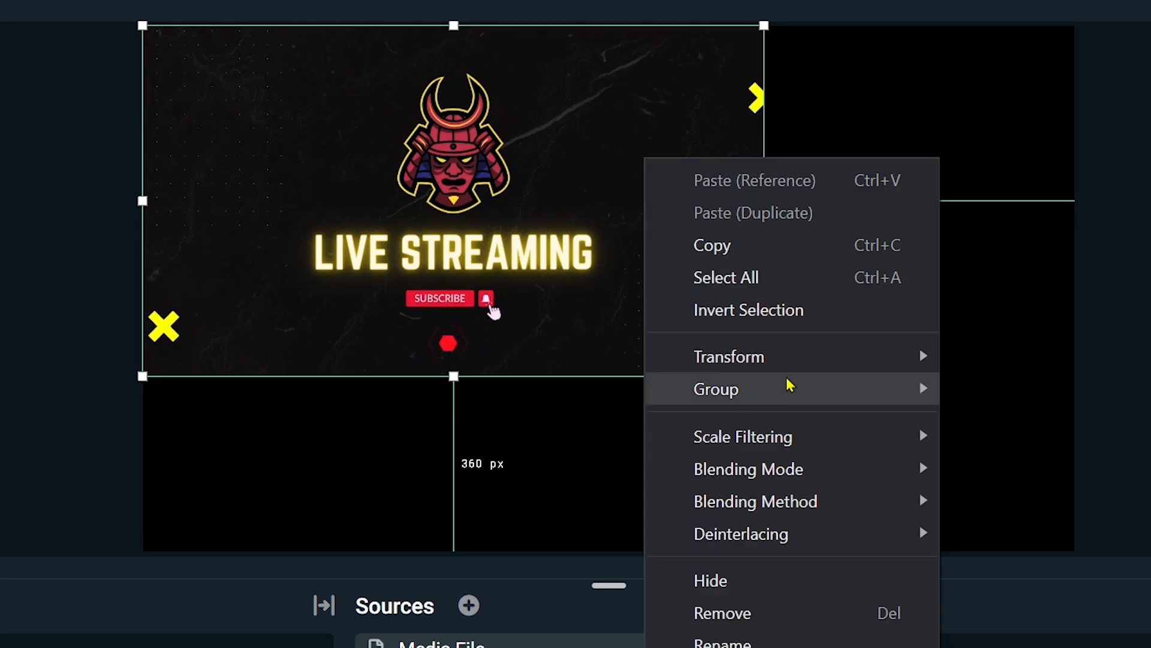
pyautogui.moveTo(729, 356)
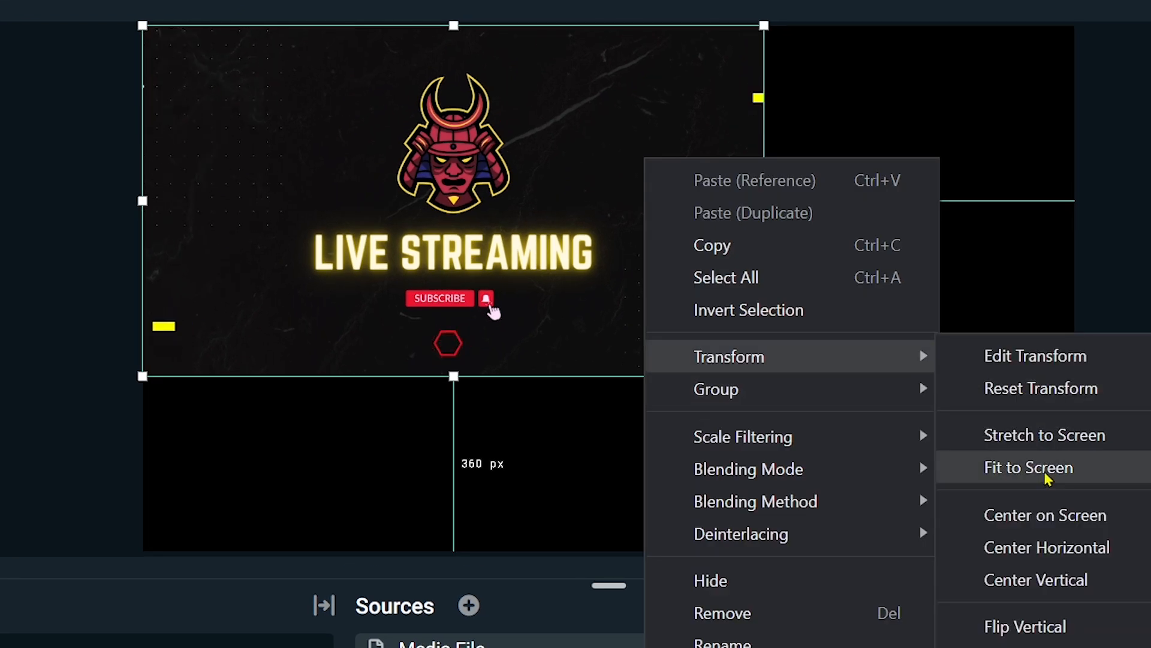
# Apply Fit to Screen to the Live Streaming media source.
pyautogui.click(1029, 467)
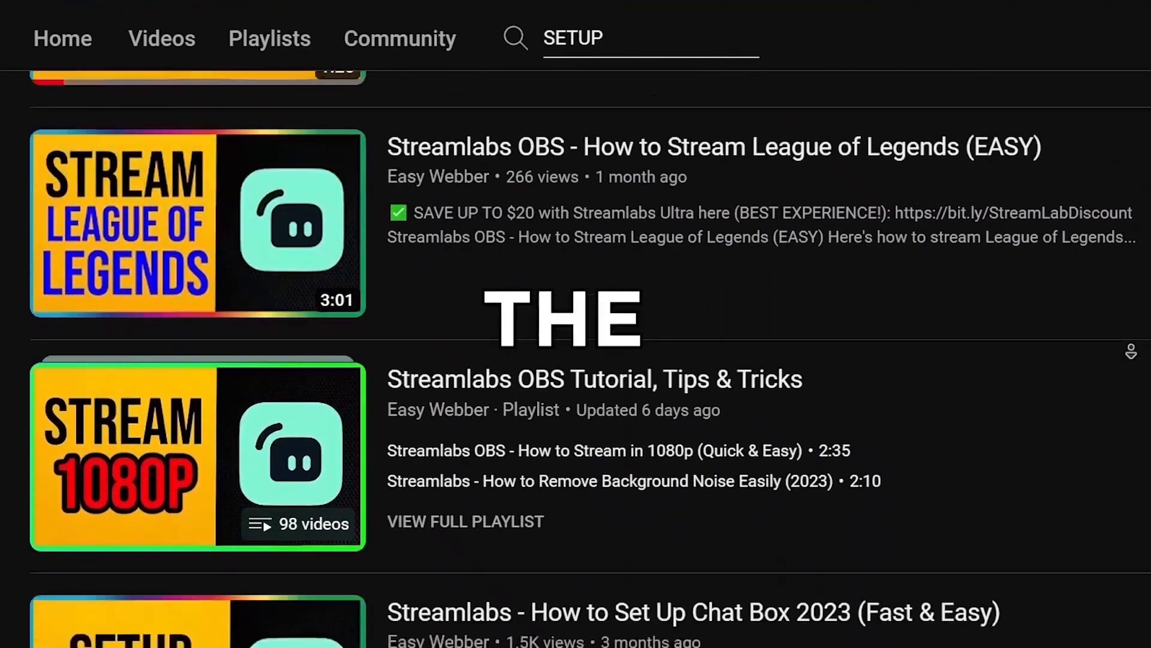
# Scroll the Streamlabs CS2 streaming video page and like the video.
pyautogui.scroll(-3)
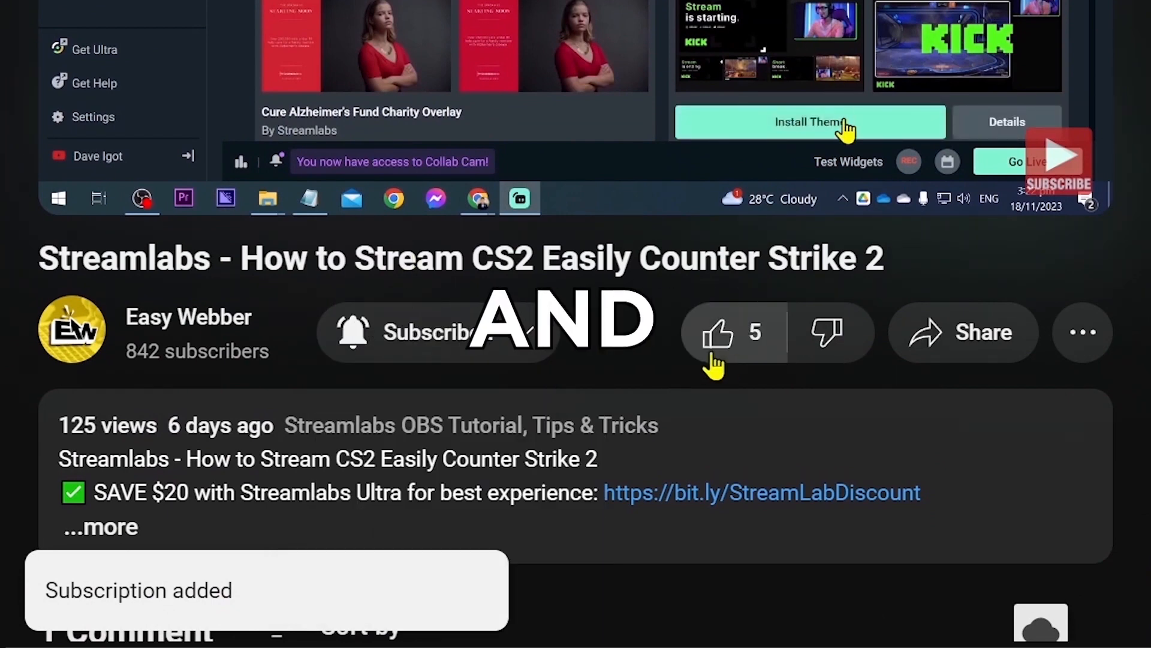
pyautogui.click(717, 332)
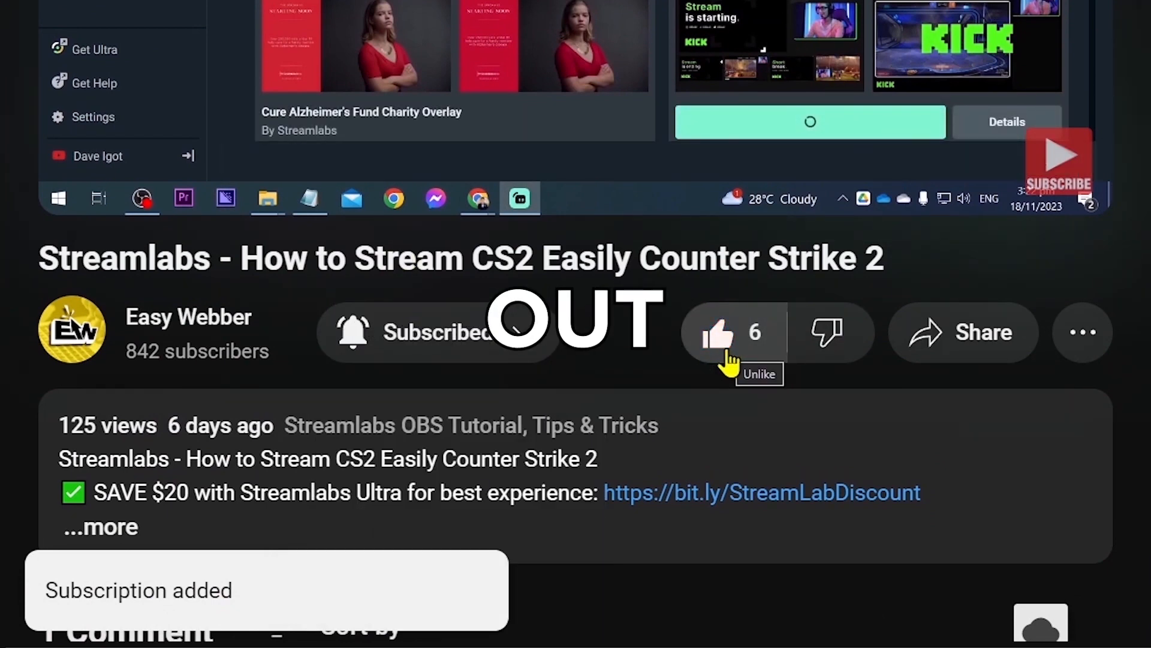